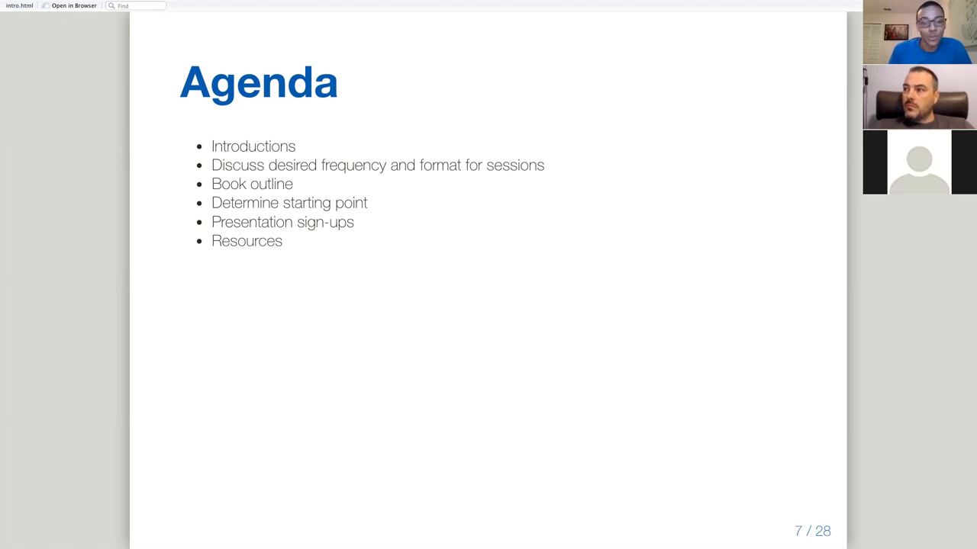
Advance the shared slides from Agenda to Introductions, prompting for name, goal and more
key(right)
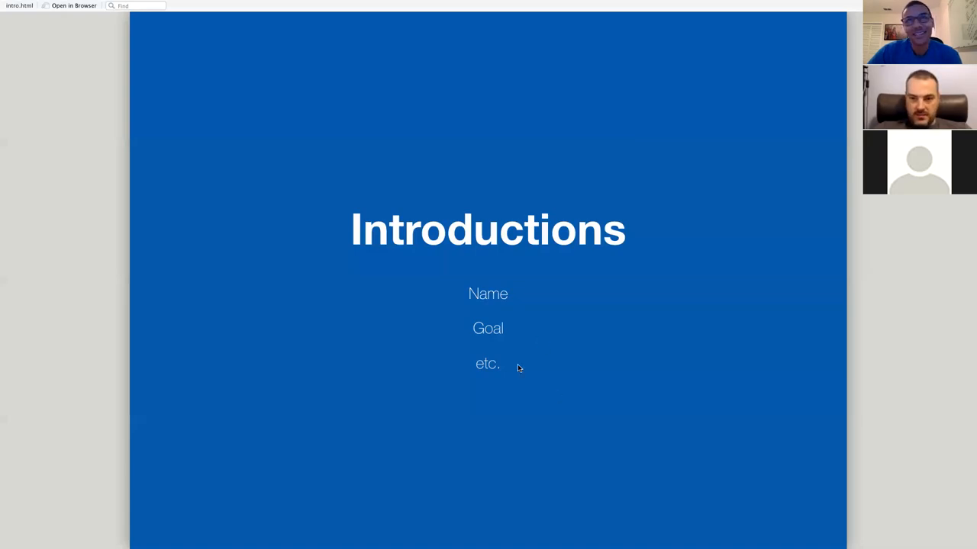
mouse_move(418, 371)
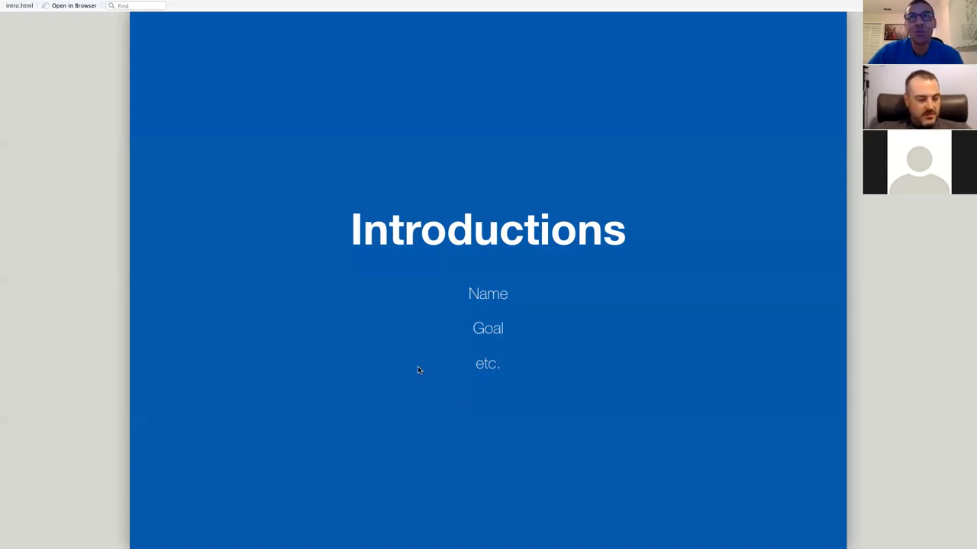
mouse_move(406, 364)
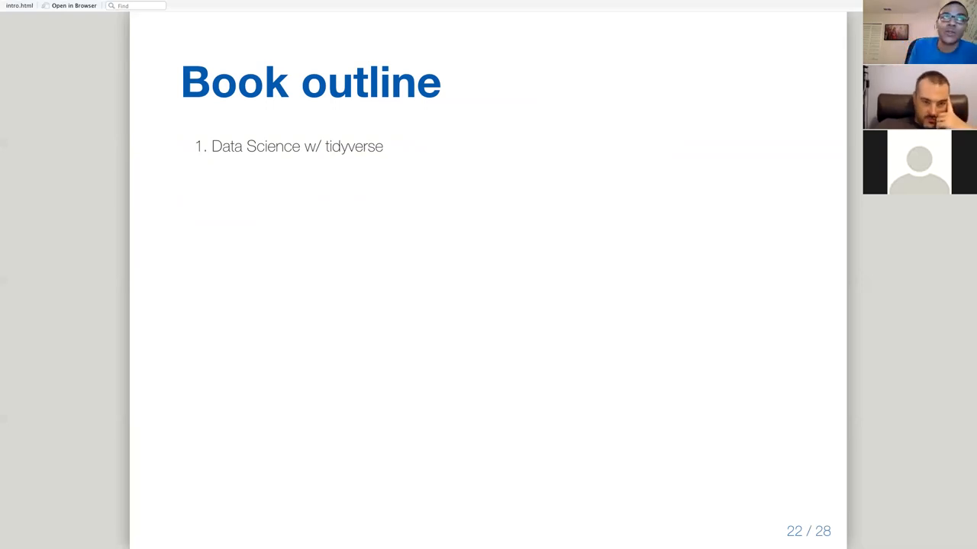
Reveal the next Book outline item, Data Modeling with moderndive, on slide 23
key(right)
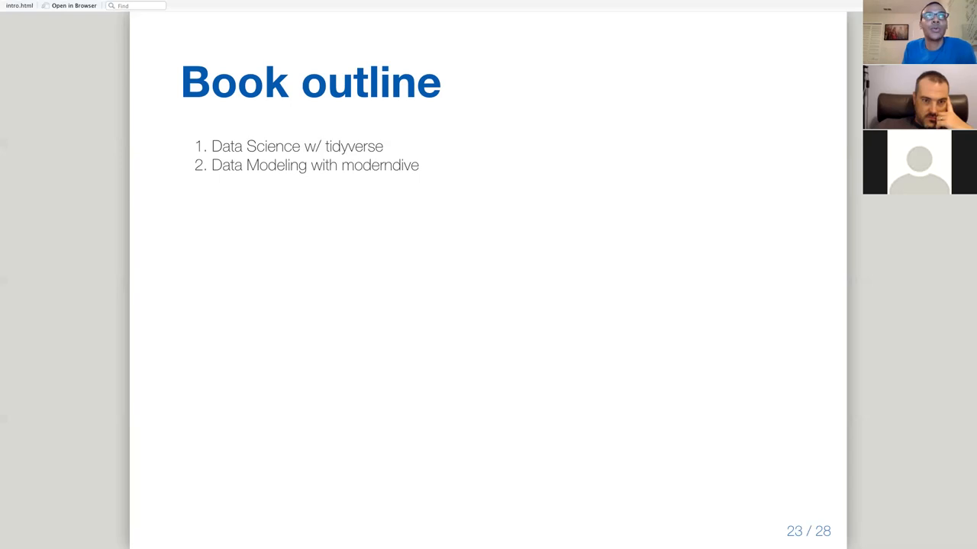